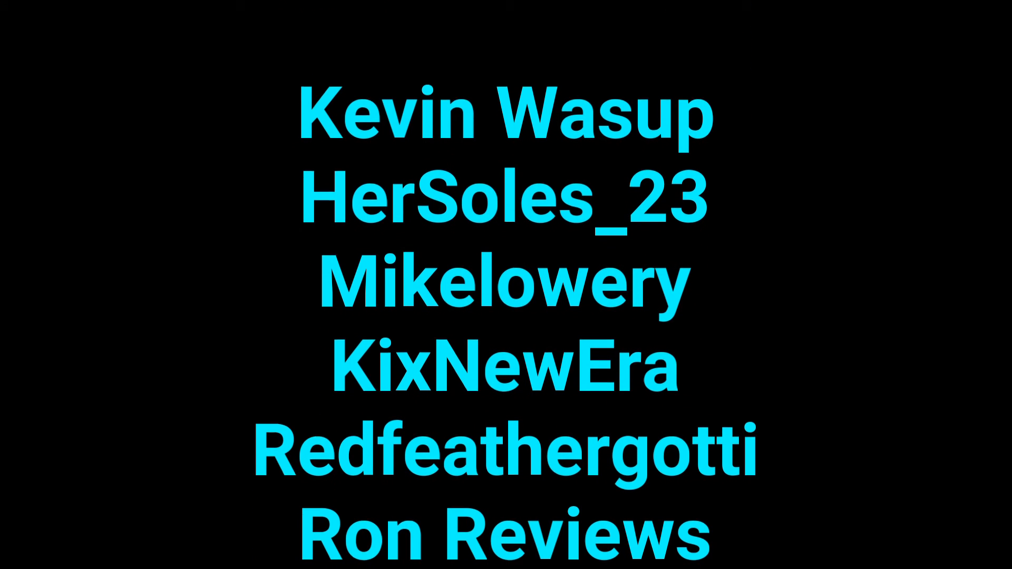
{"action": "scroll", "scroll_direction": "down", "scroll_amount": 3}
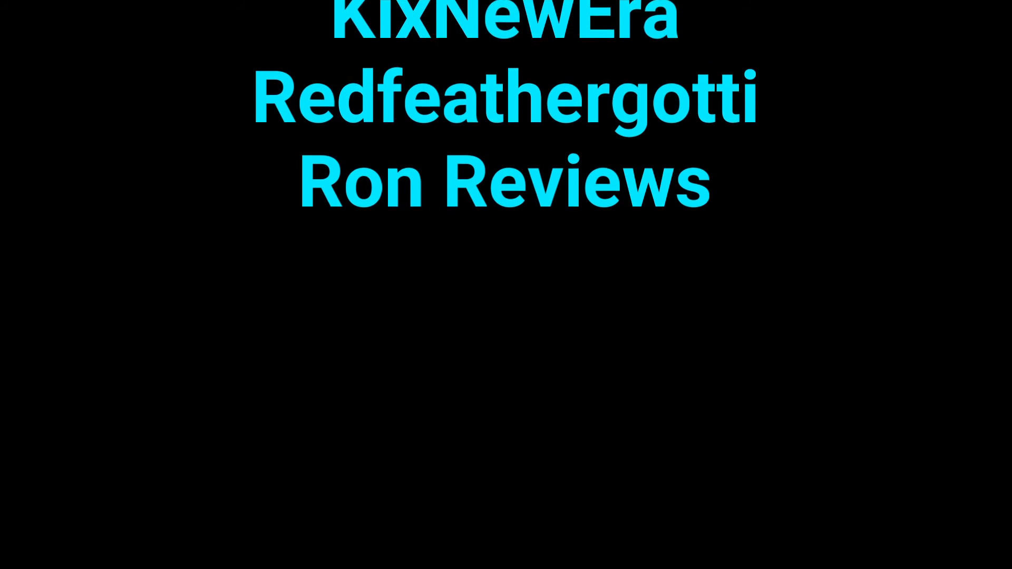